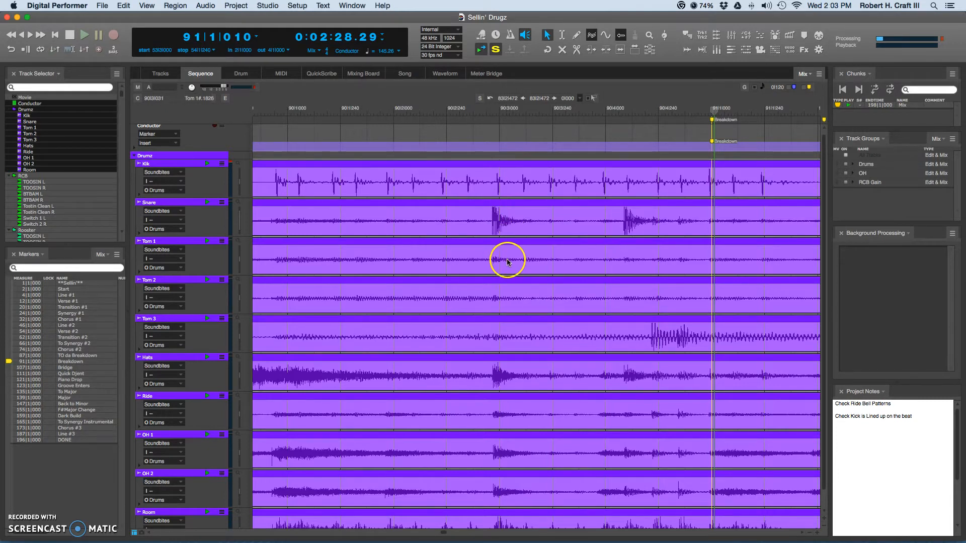
# Step: Move the playback wiper just before bar 90, counter at 89|4|409
pyautogui.click(271, 108)
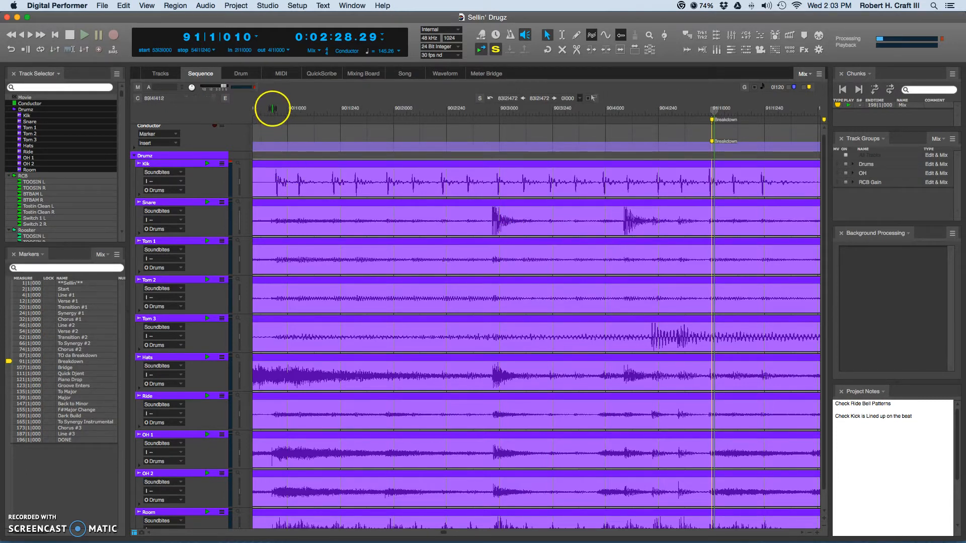
pyautogui.click(271, 109)
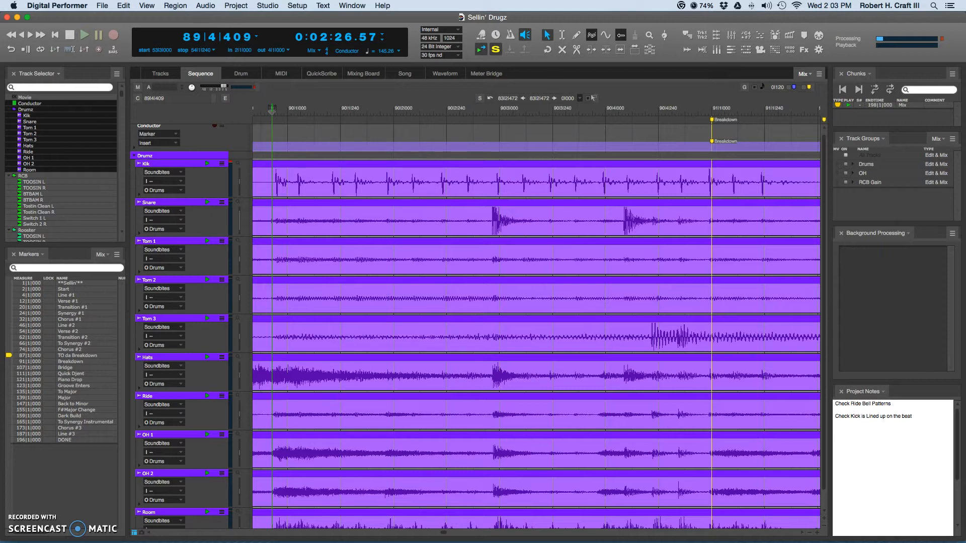
pyautogui.moveTo(544, 190)
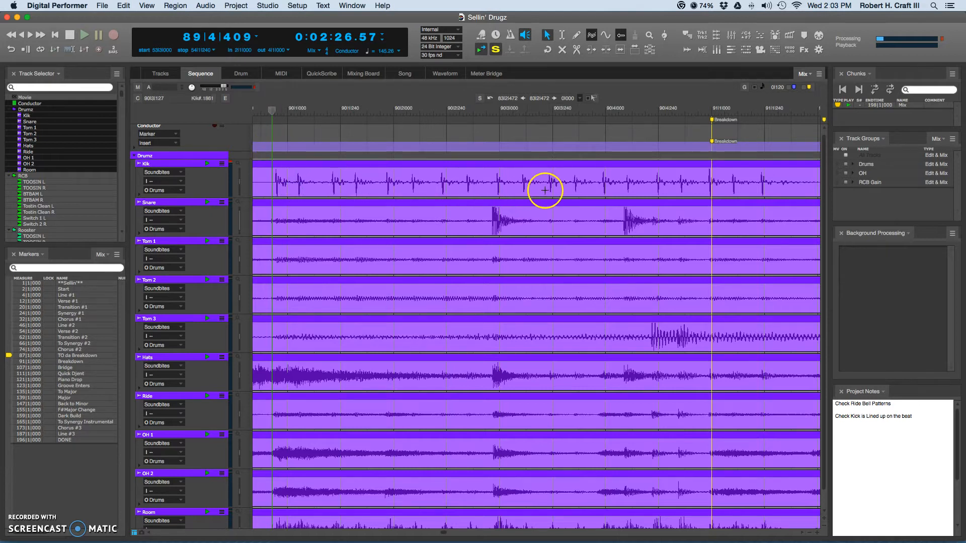
pyautogui.moveTo(443, 182)
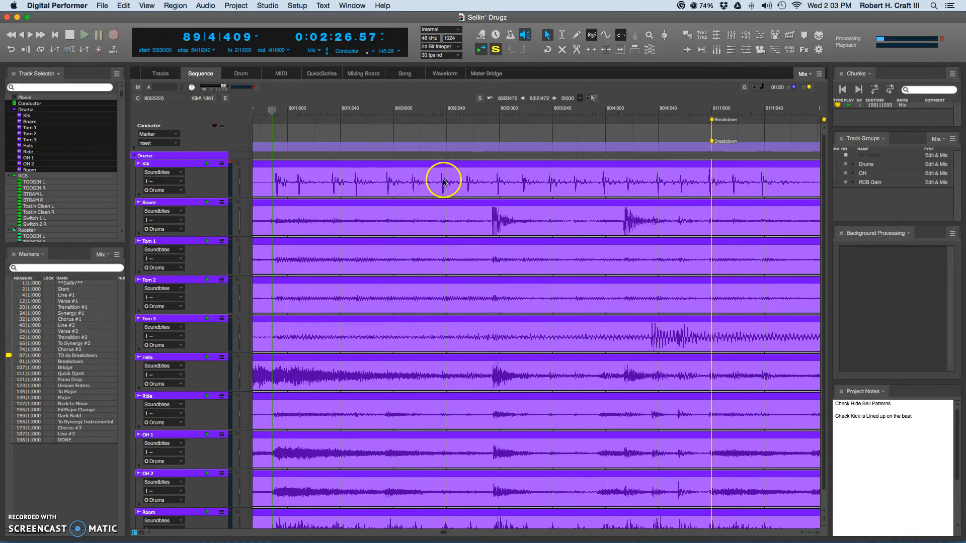
pyautogui.moveTo(496, 213)
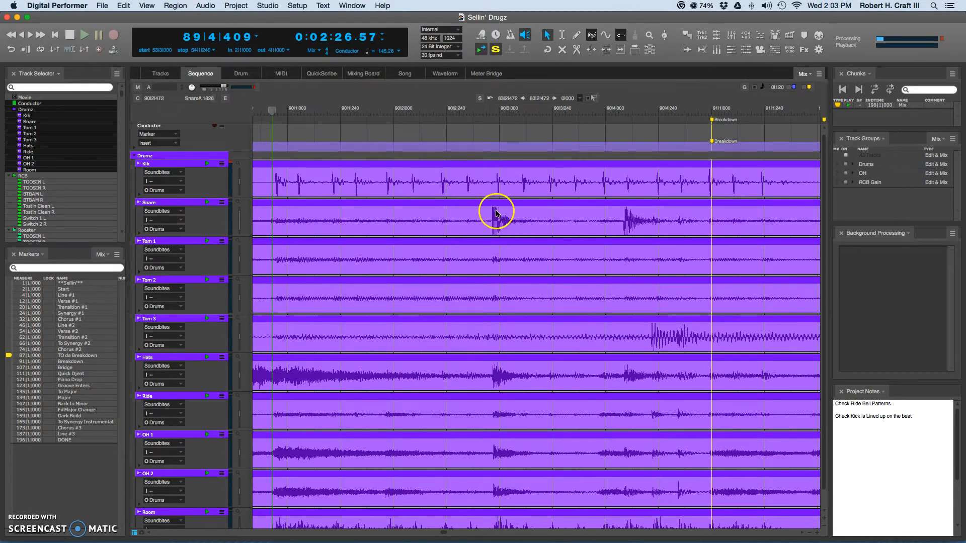
pyautogui.moveTo(501, 172)
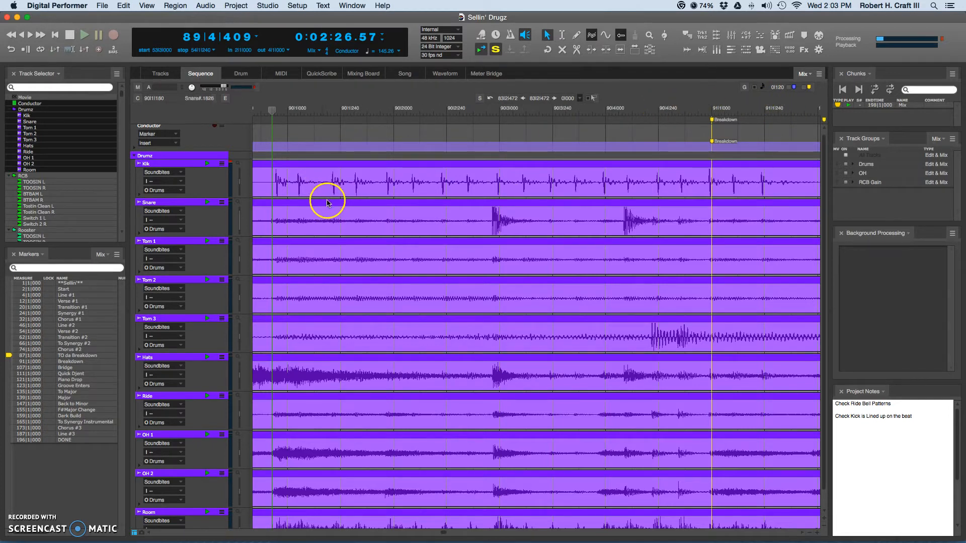
pyautogui.moveTo(289, 180)
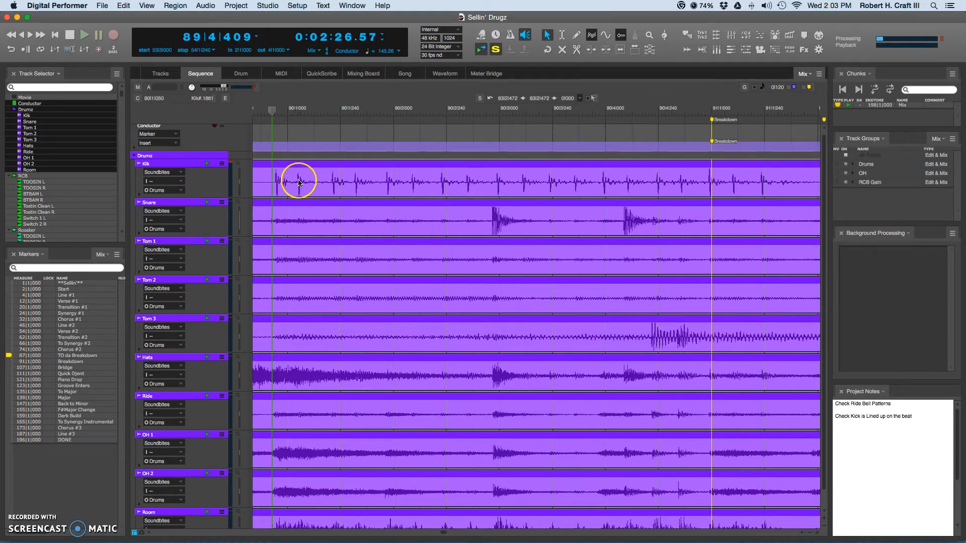
pyautogui.moveTo(300, 183)
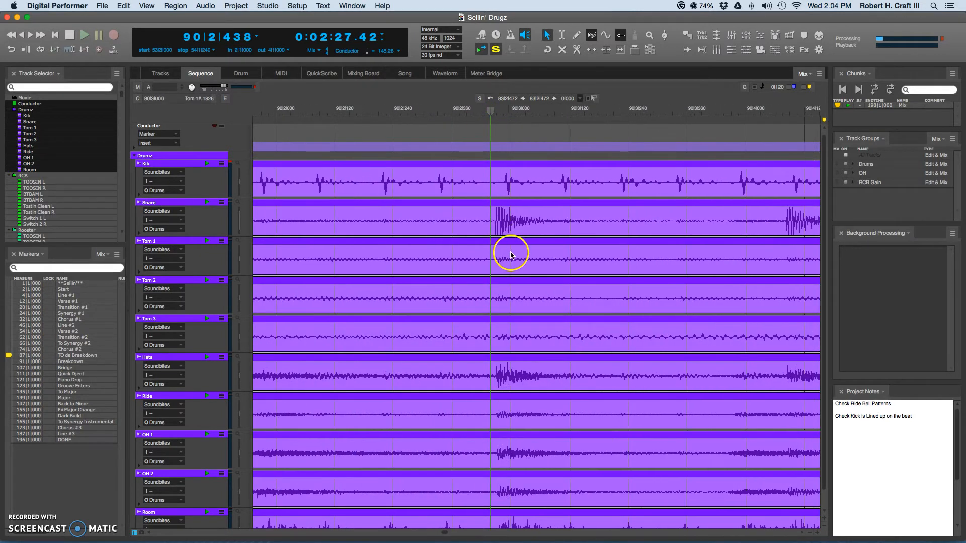
pyautogui.moveTo(496, 228)
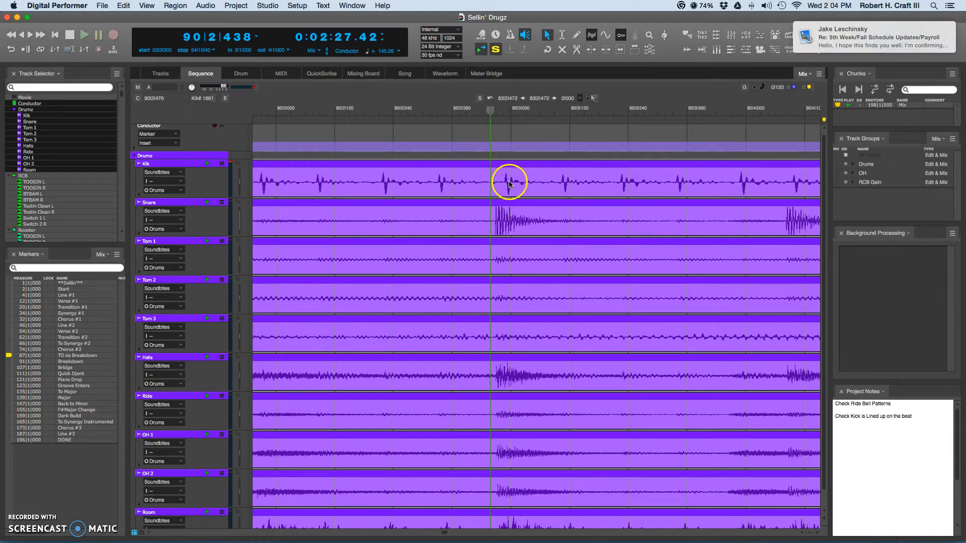
pyautogui.moveTo(496, 226)
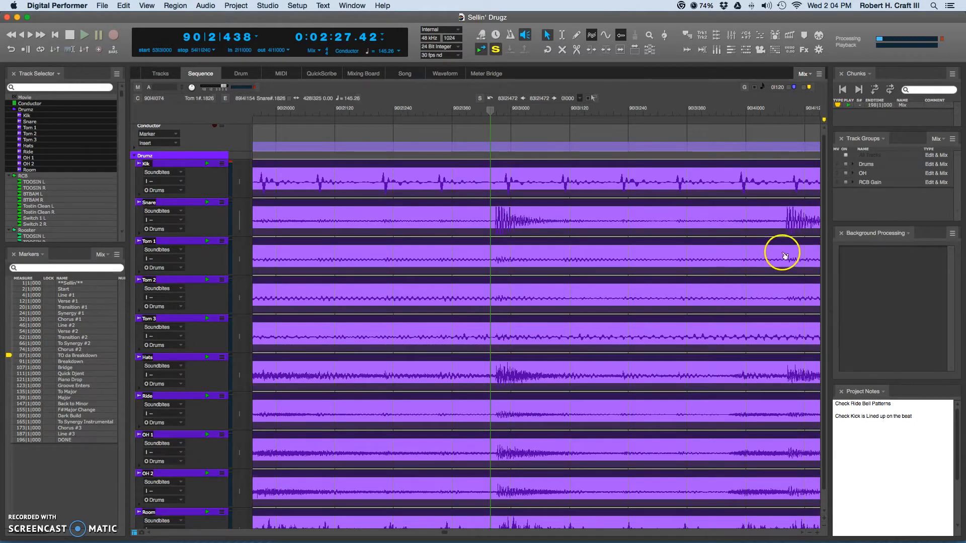
pyautogui.click(846, 165)
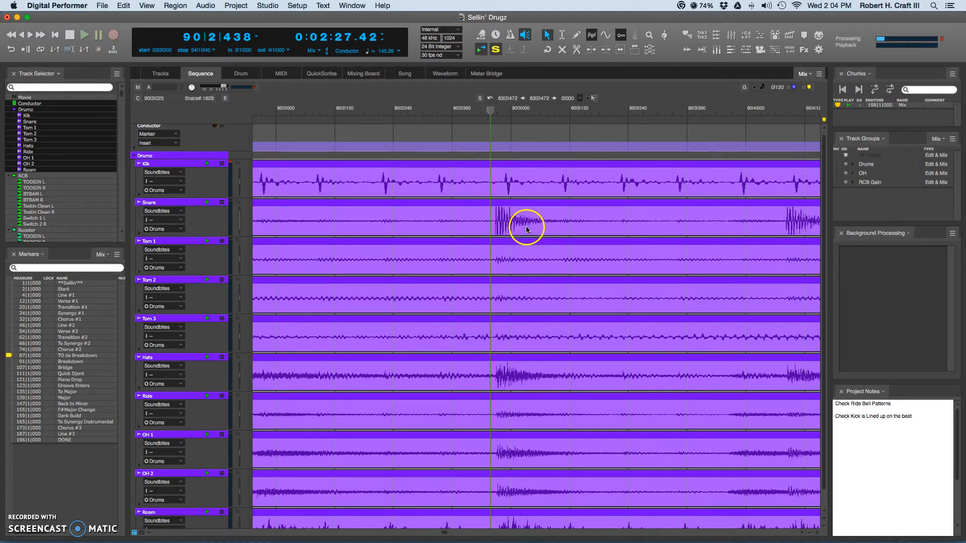
pyautogui.moveTo(511, 186)
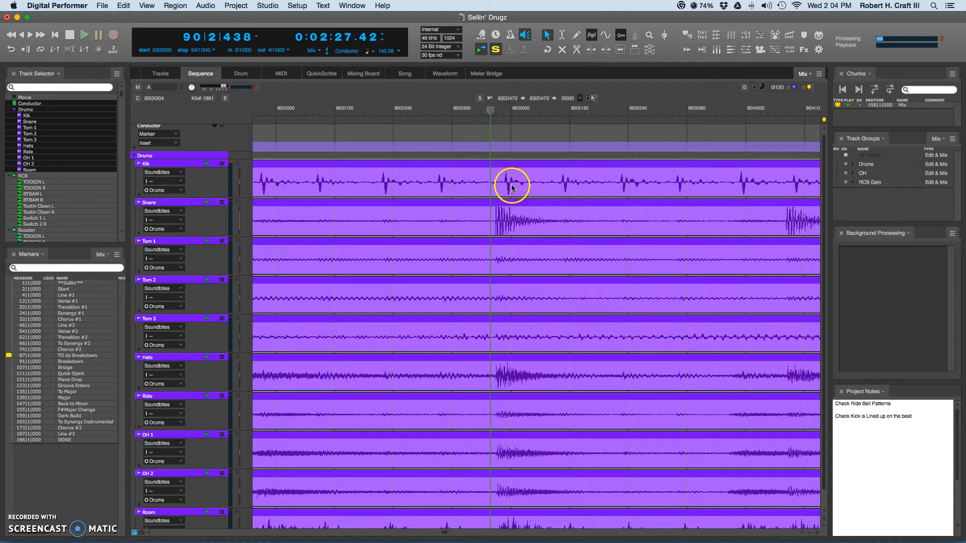
pyautogui.moveTo(534, 379)
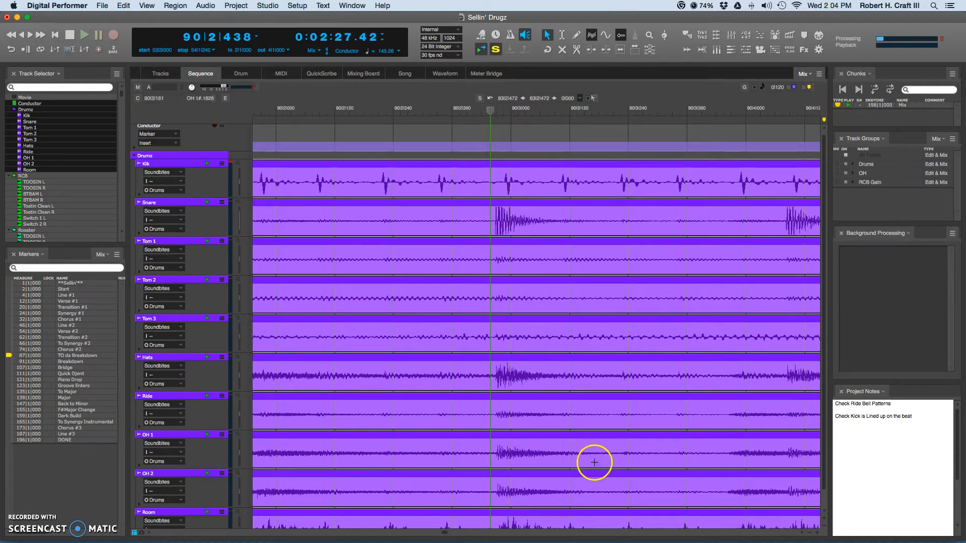
pyautogui.moveTo(520, 380)
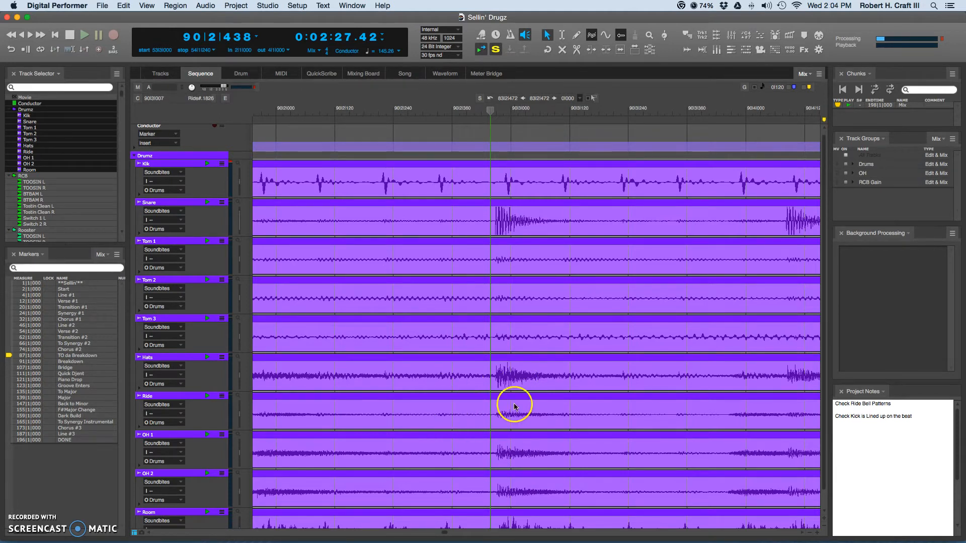
pyautogui.moveTo(527, 351)
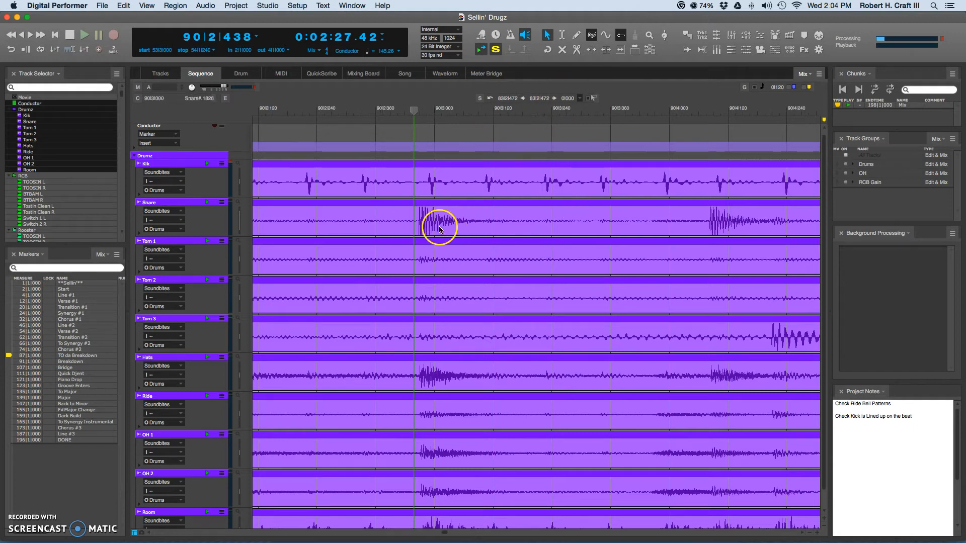
pyautogui.moveTo(483, 233)
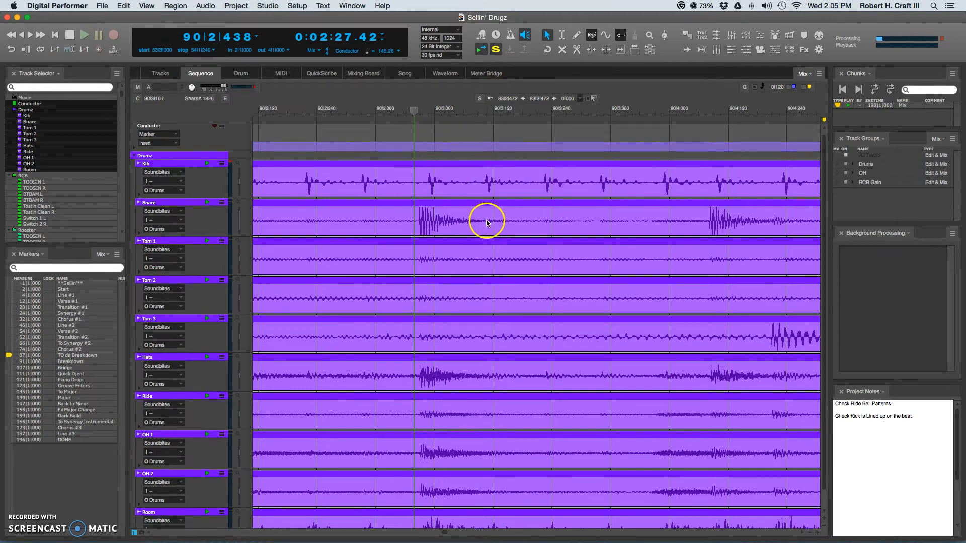
pyautogui.moveTo(528, 220)
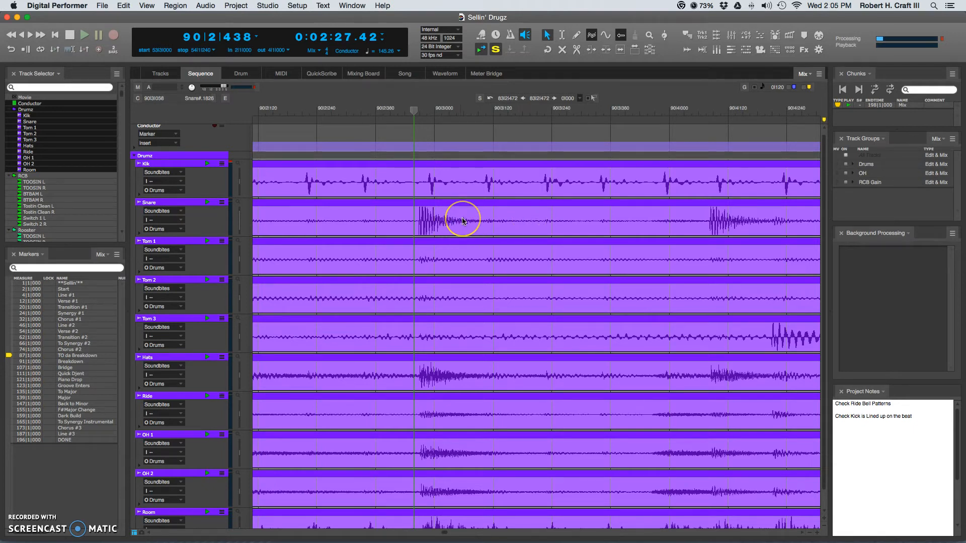
pyautogui.moveTo(531, 222)
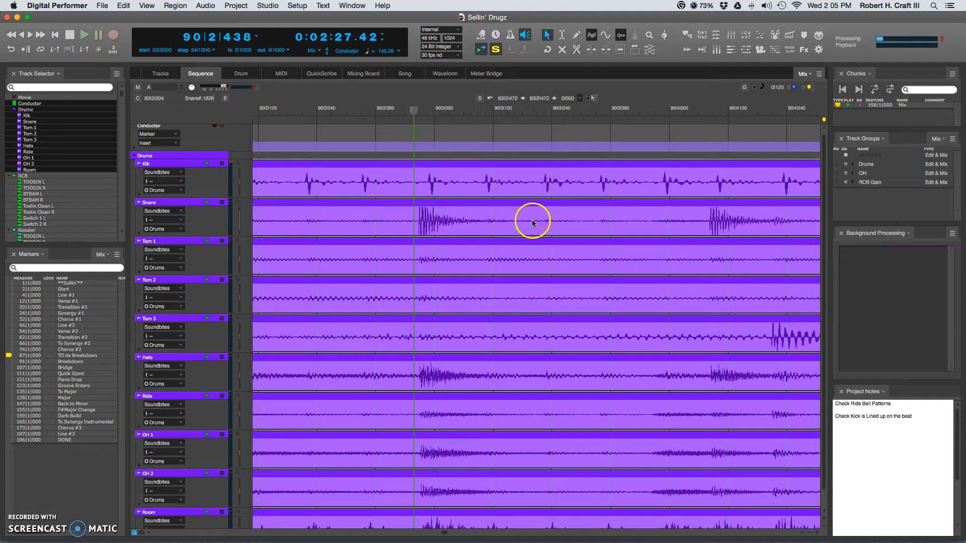
pyautogui.moveTo(552, 221)
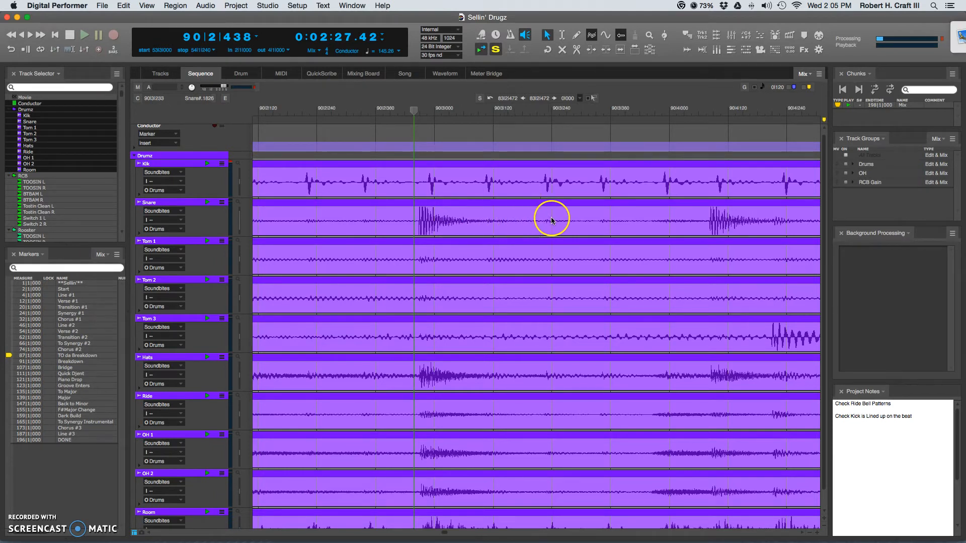
pyautogui.moveTo(745, 95)
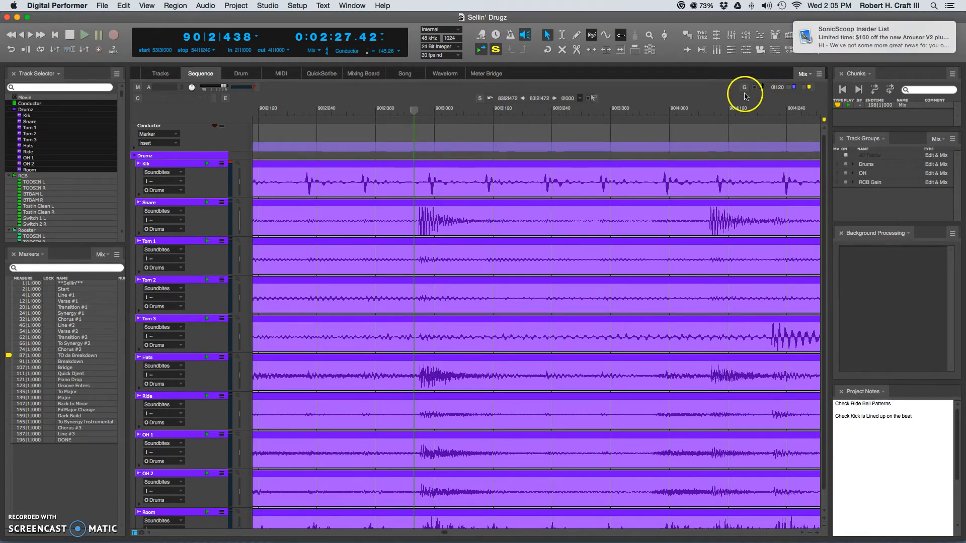
pyautogui.moveTo(422, 213)
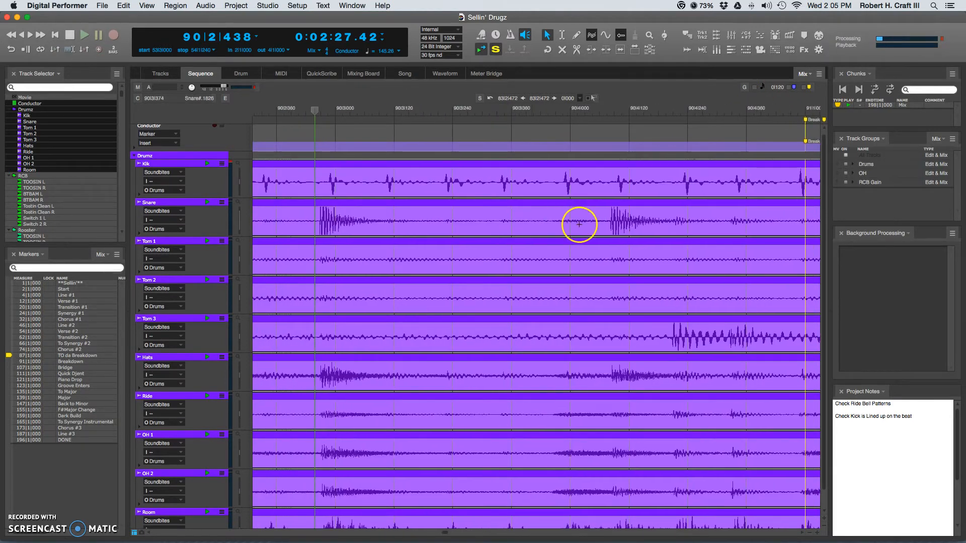
pyautogui.moveTo(438, 221)
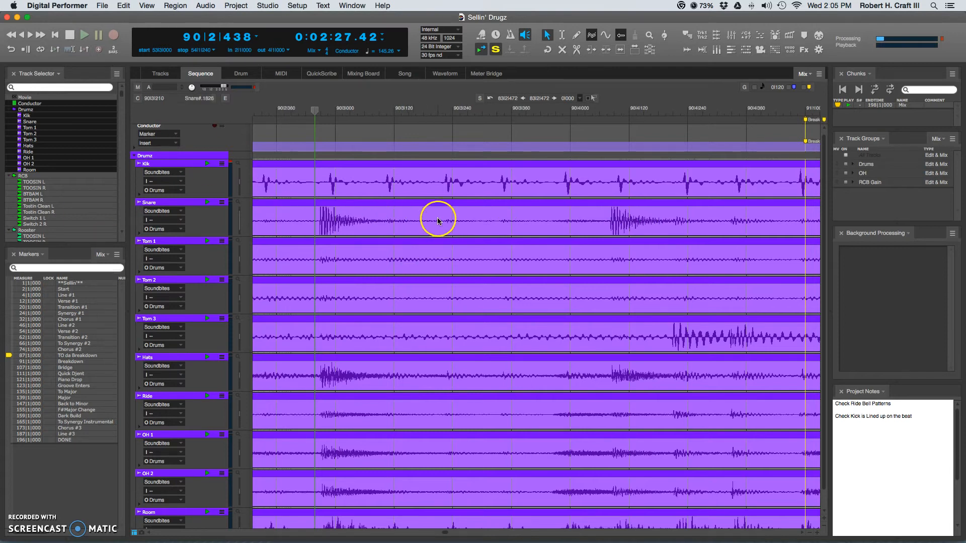
pyautogui.moveTo(437, 221)
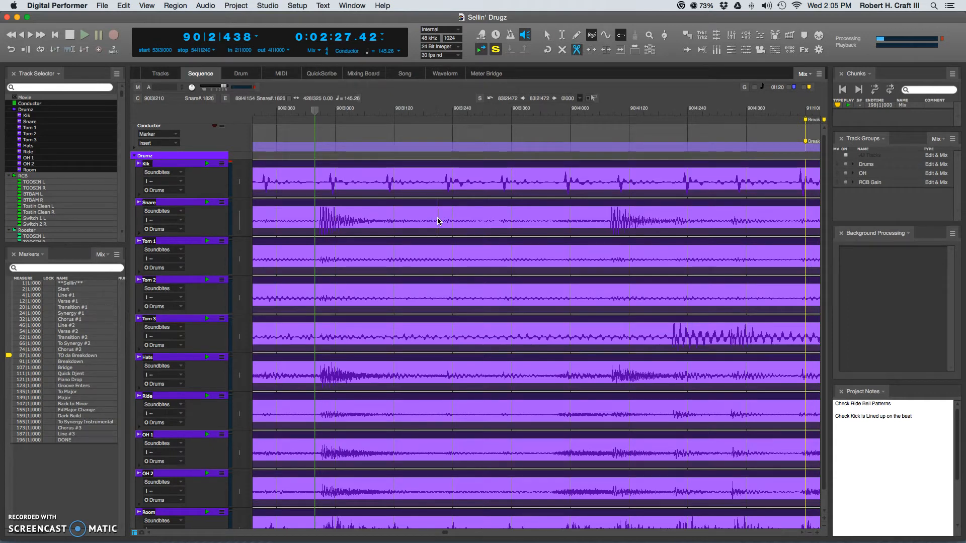
# Step: Split the selected drum tracks into soundbites at each detected drum hit
pyautogui.click(324, 221)
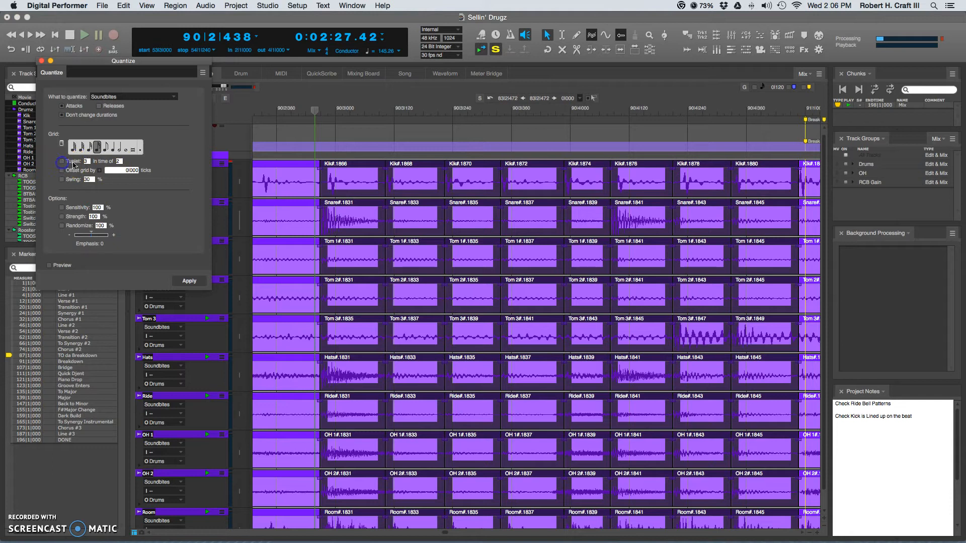
# Step: Quantize the drum soundbites to the 16th-note grid and clear the selection
pyautogui.click(190, 281)
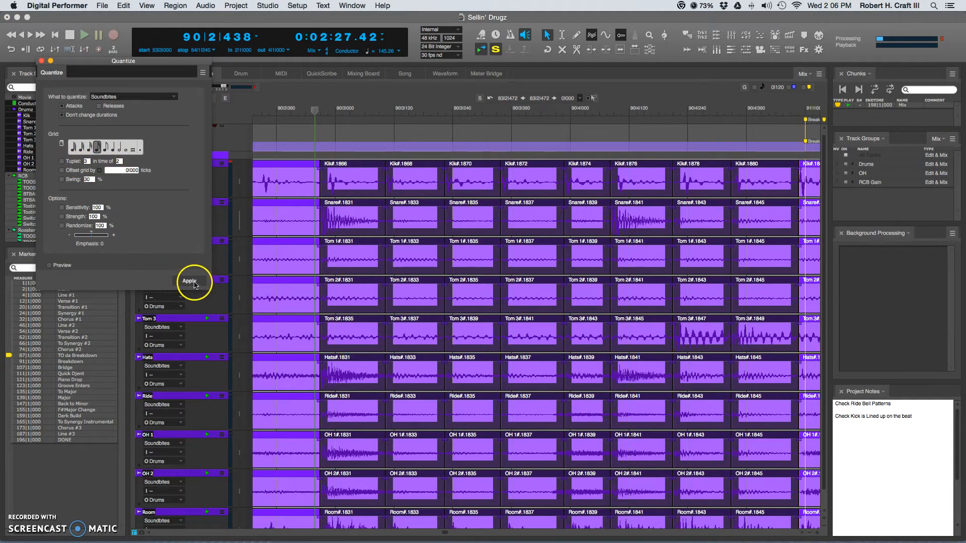
pyautogui.click(189, 281)
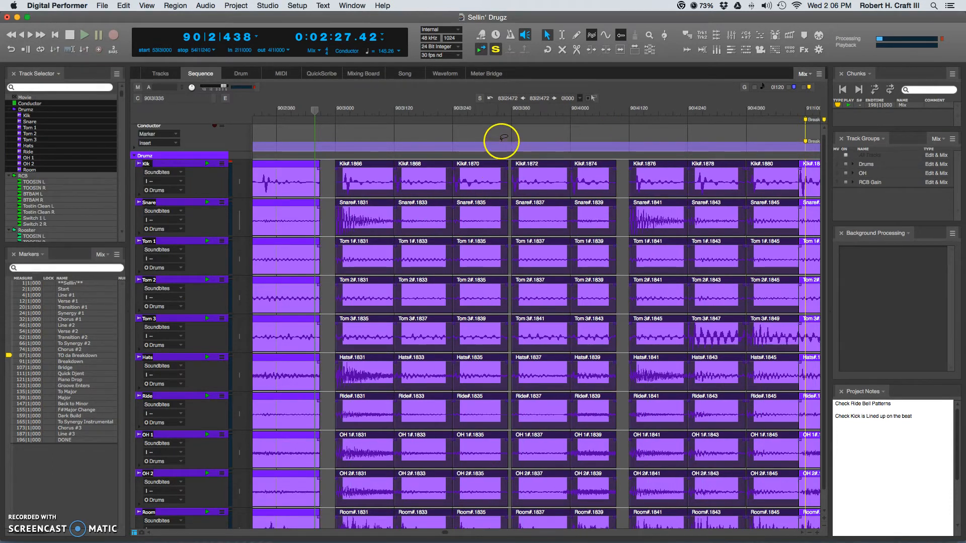
pyautogui.click(345, 222)
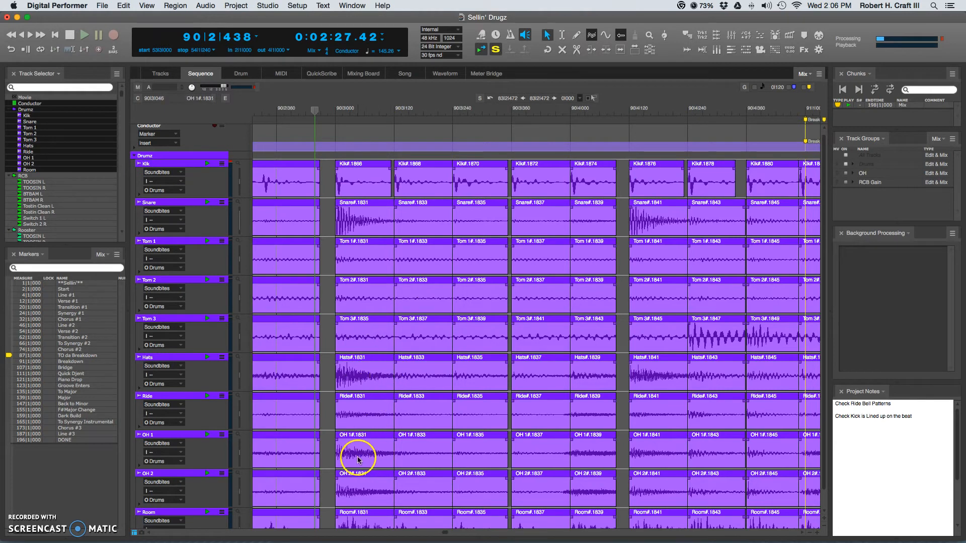
pyautogui.click(350, 232)
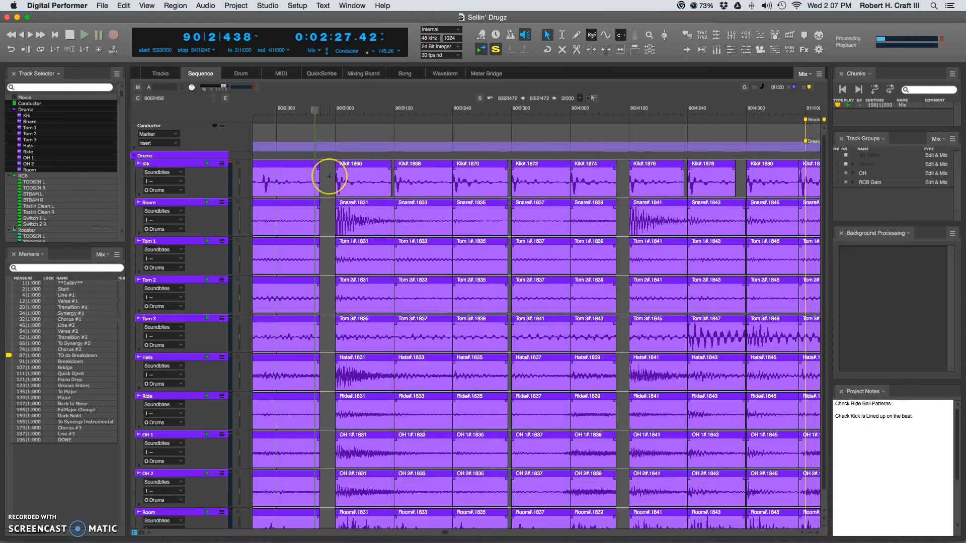
pyautogui.moveTo(378, 194)
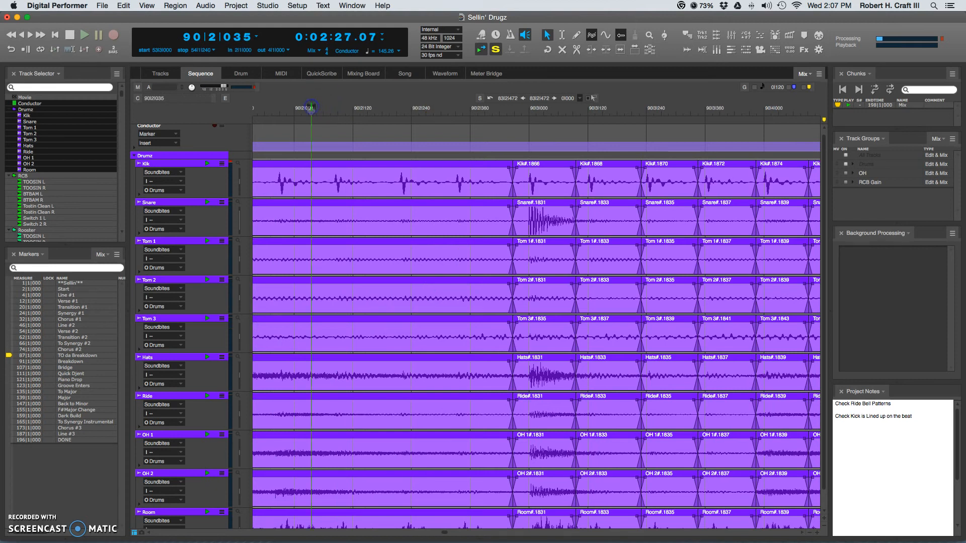
pyautogui.click(84, 34)
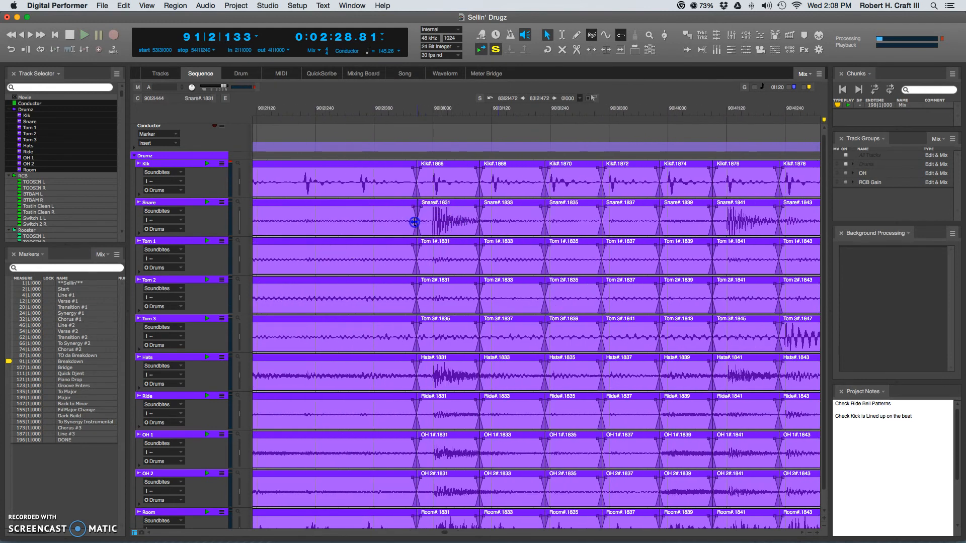
pyautogui.moveTo(362, 182)
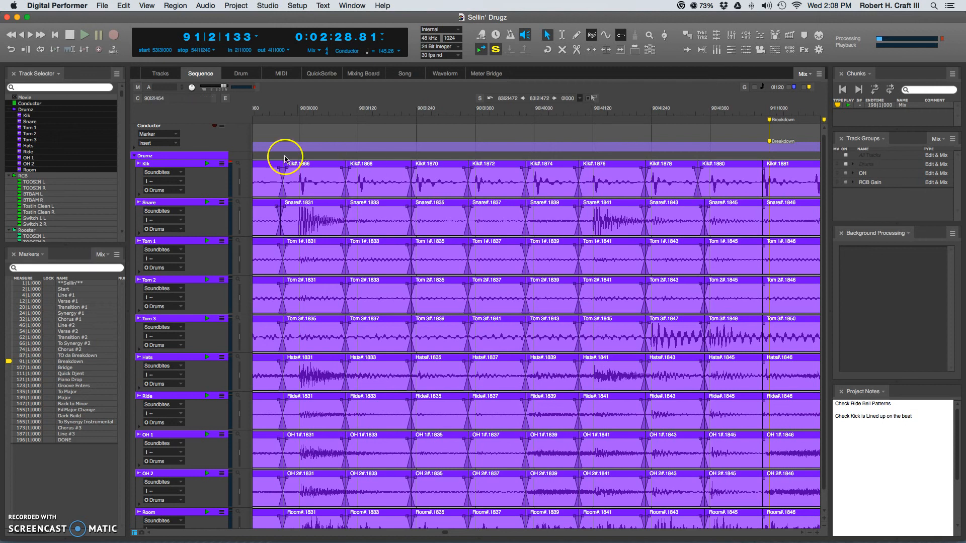
pyautogui.moveTo(392, 279)
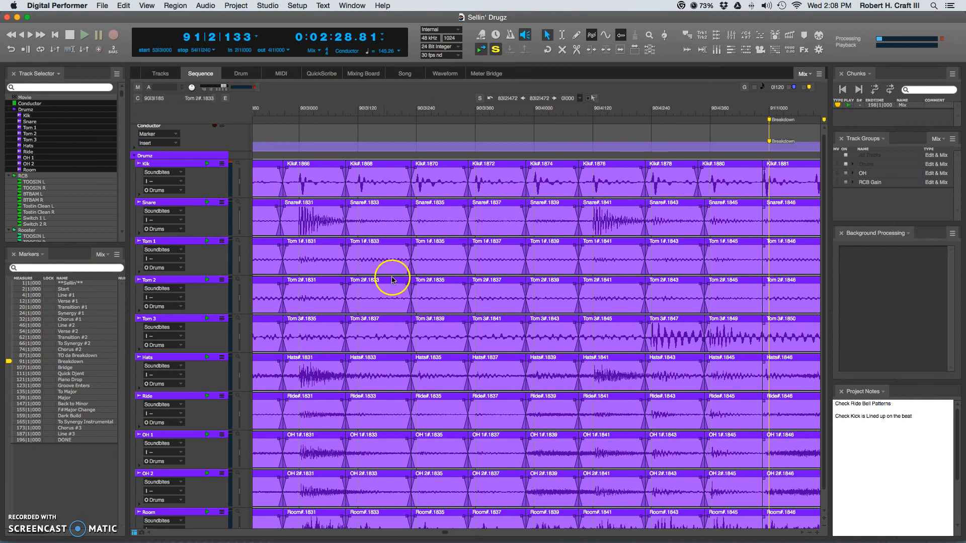
pyautogui.moveTo(507, 415)
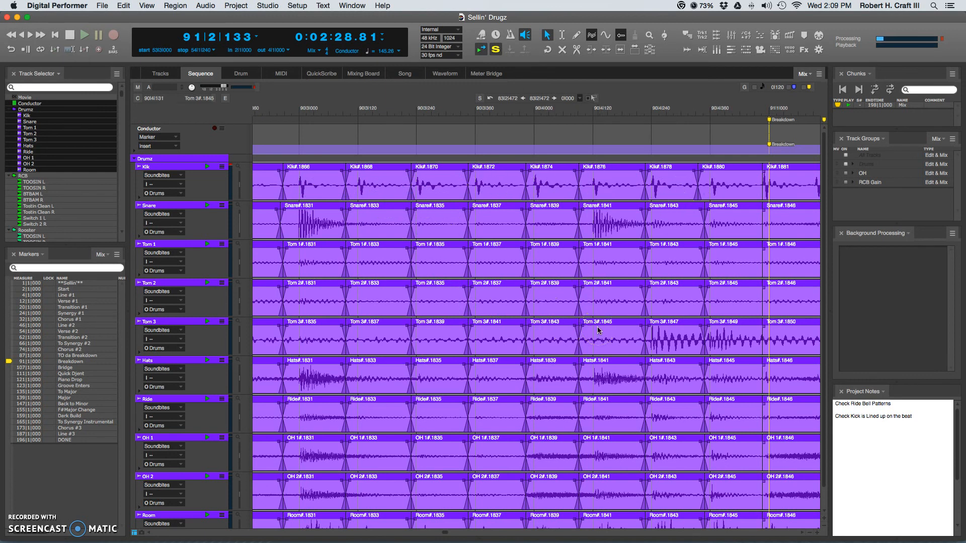
pyautogui.click(362, 213)
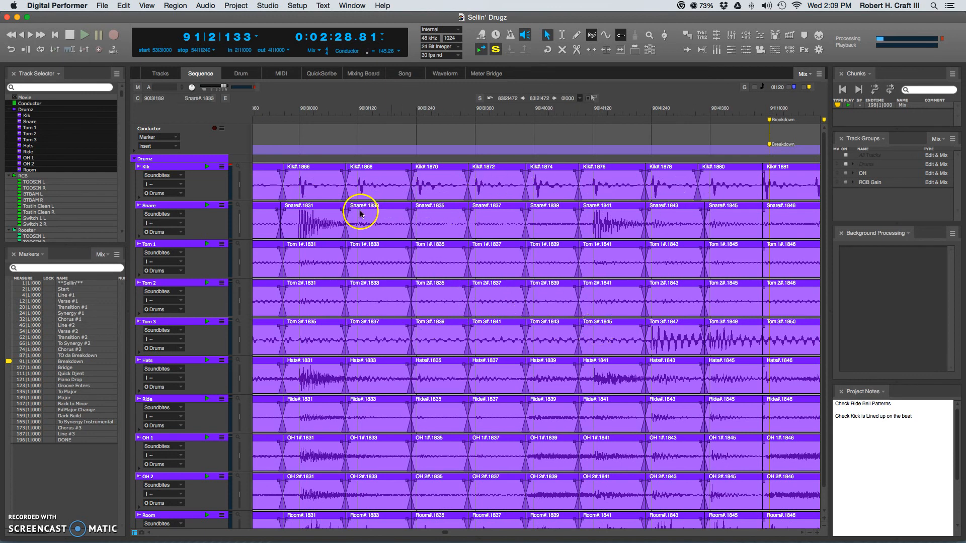